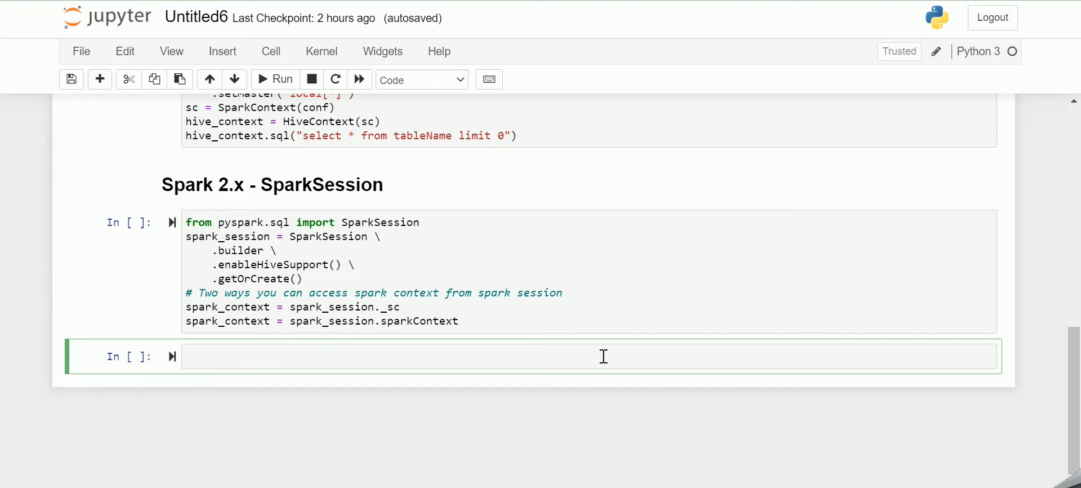
- Scroll the Spark entry-points notebook to view the run SparkContext cell
scroll(up, 3)
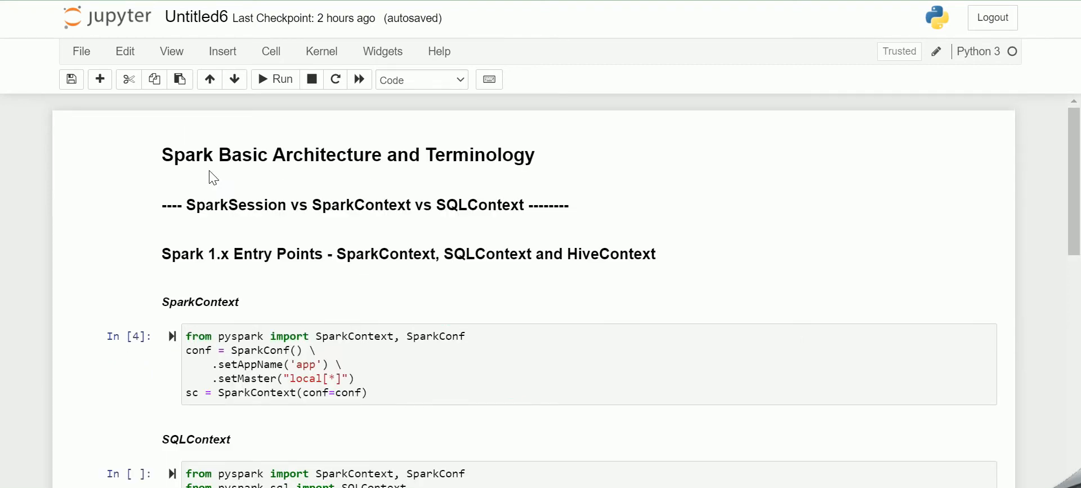
mouse_move(359, 173)
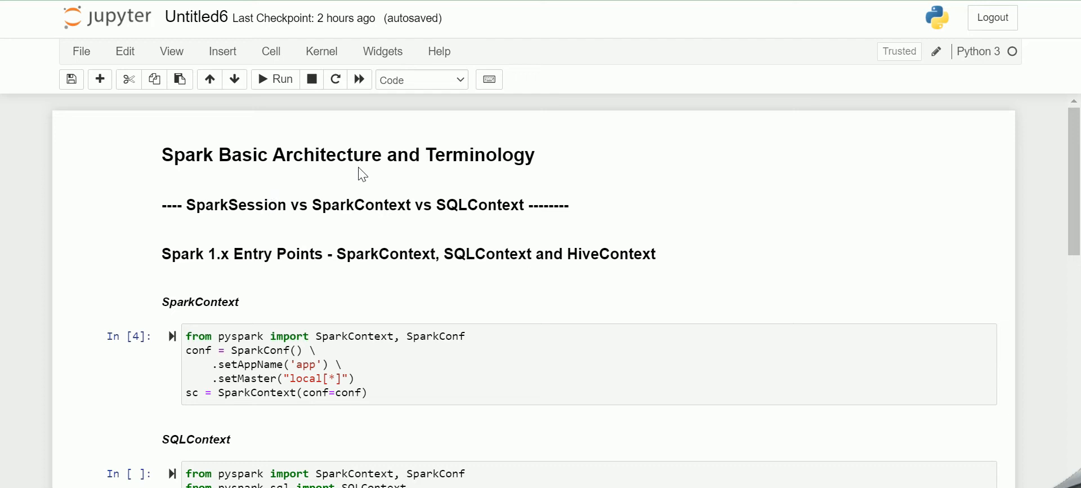
mouse_move(297, 258)
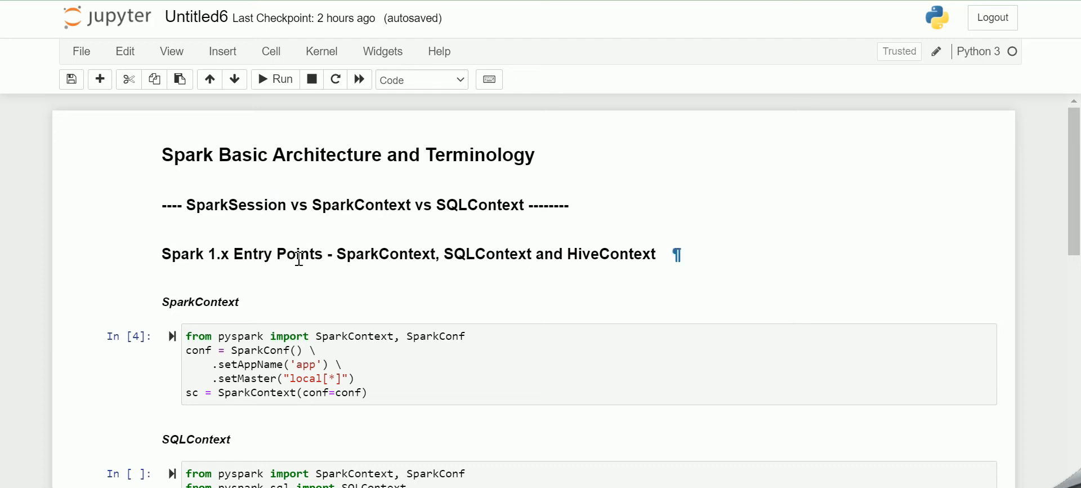
mouse_move(500, 253)
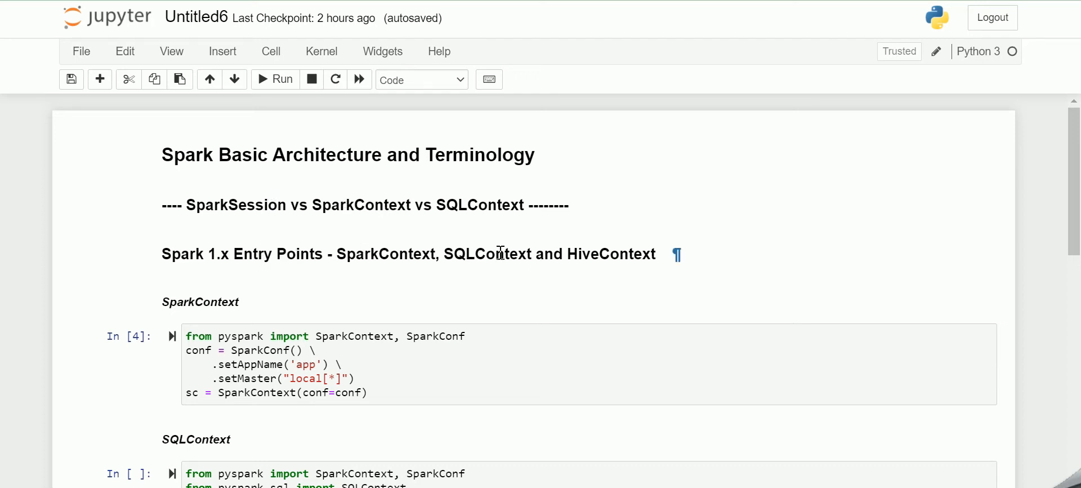
mouse_move(488, 380)
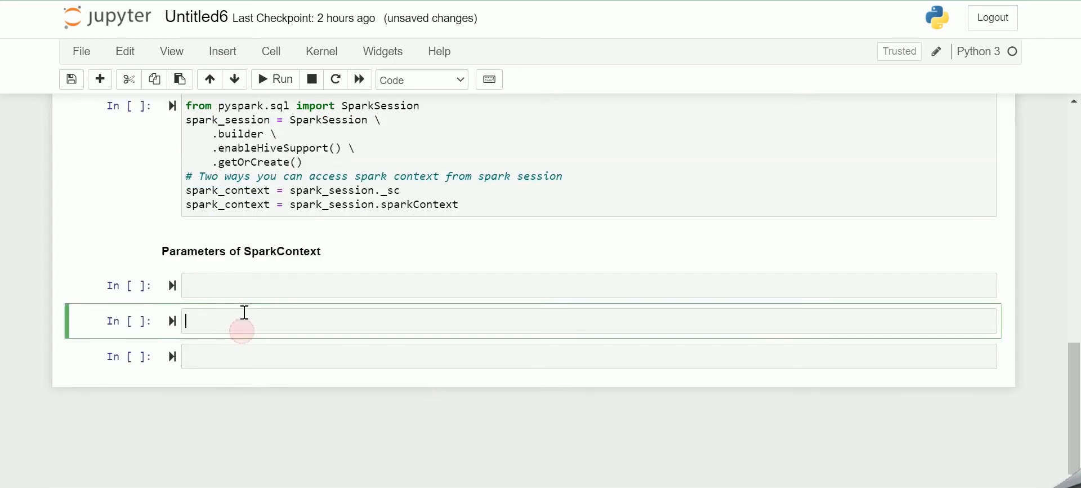
mouse_move(324, 260)
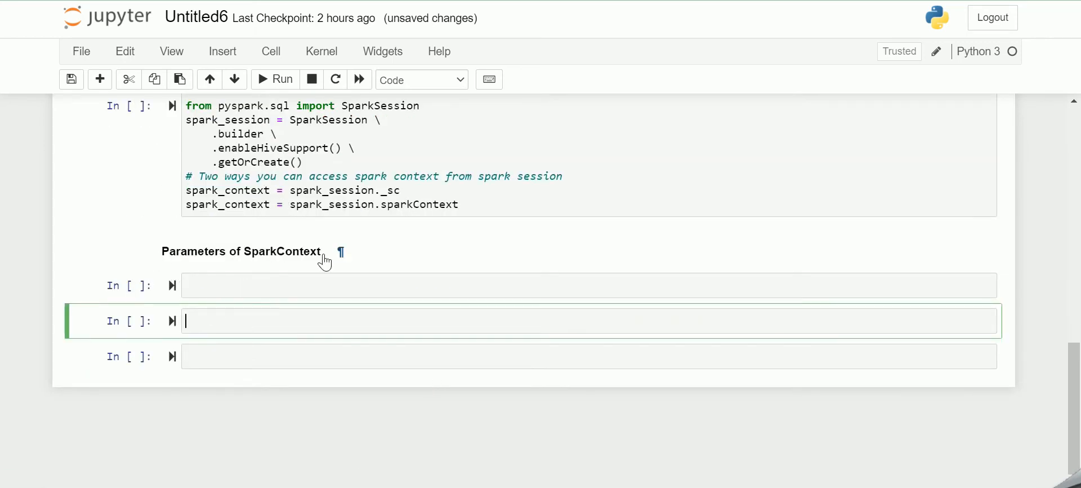
mouse_move(305, 276)
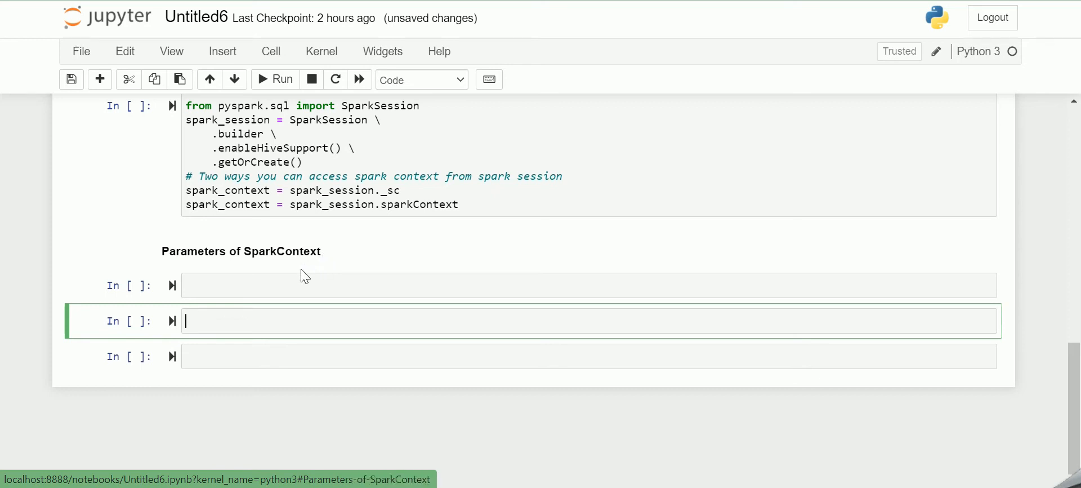
- Type the bullets '- Master', '- appName' and '- sparkHome' in the cell
text(- Ma)
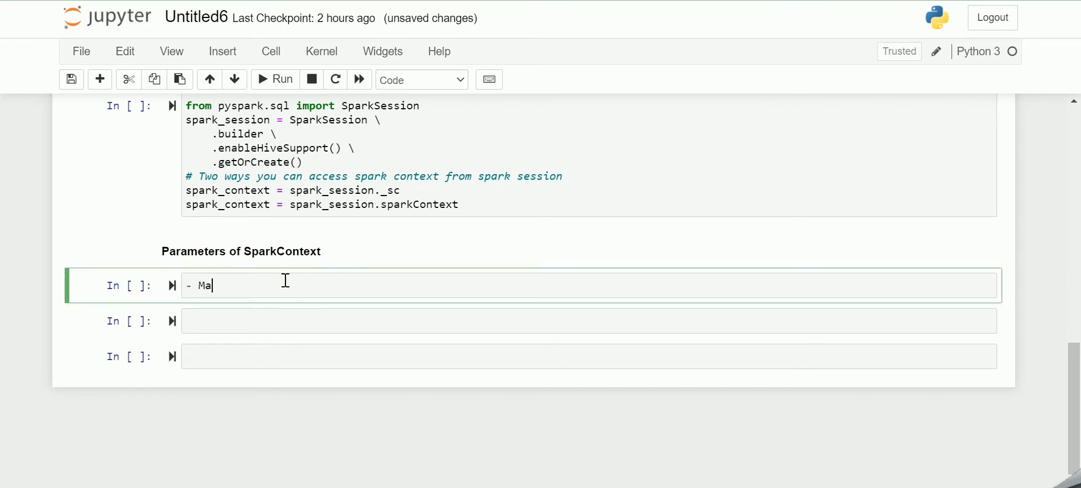
text(ster)
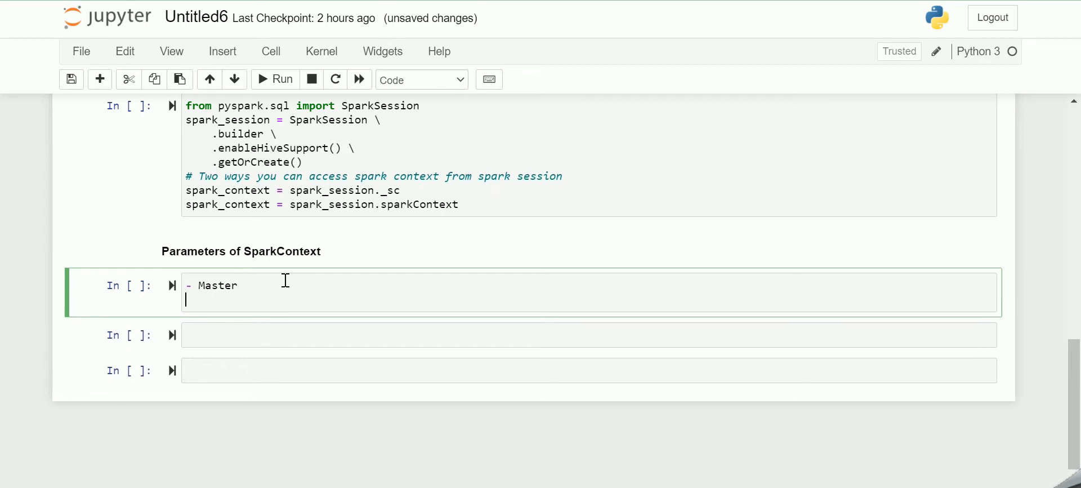
text(-)
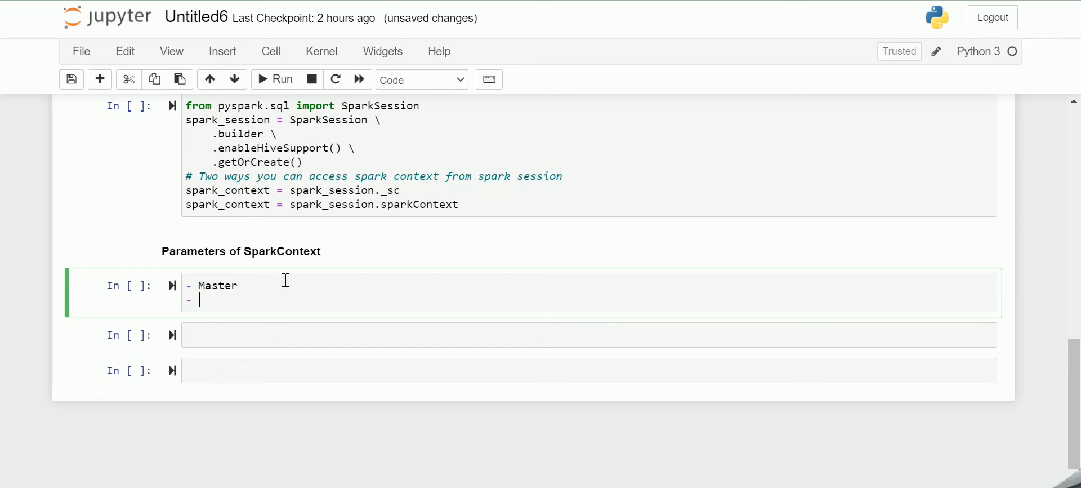
text(appName)
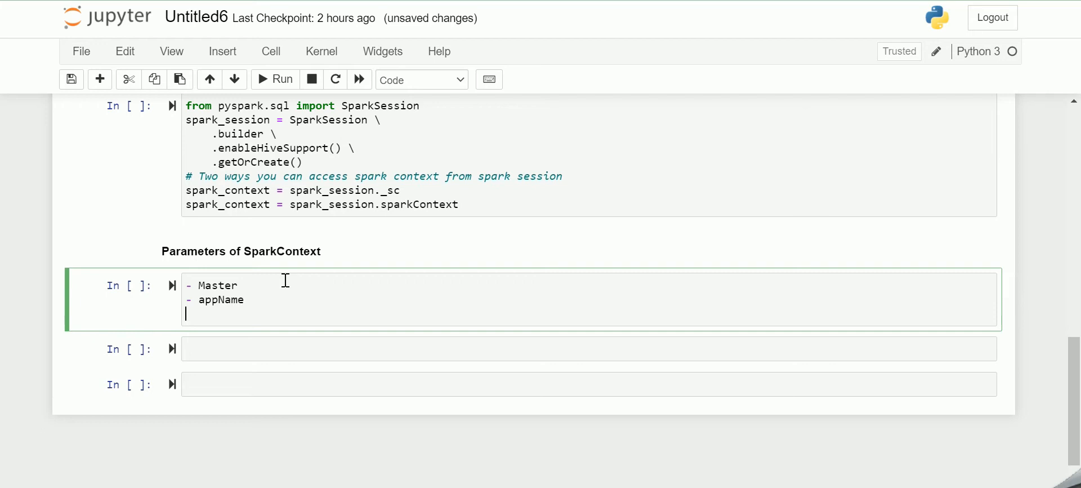
text(- sparkHome)
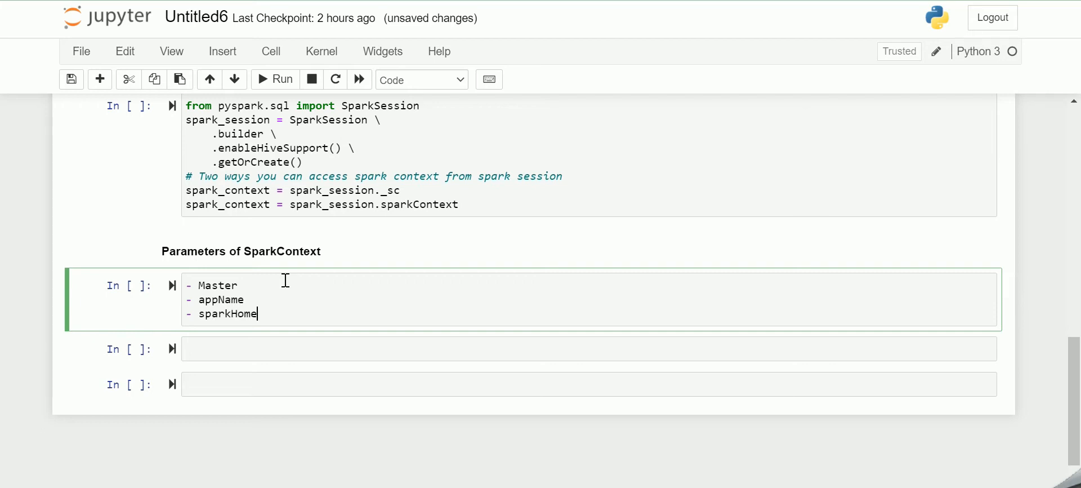
mouse_move(524, 278)
text(-)
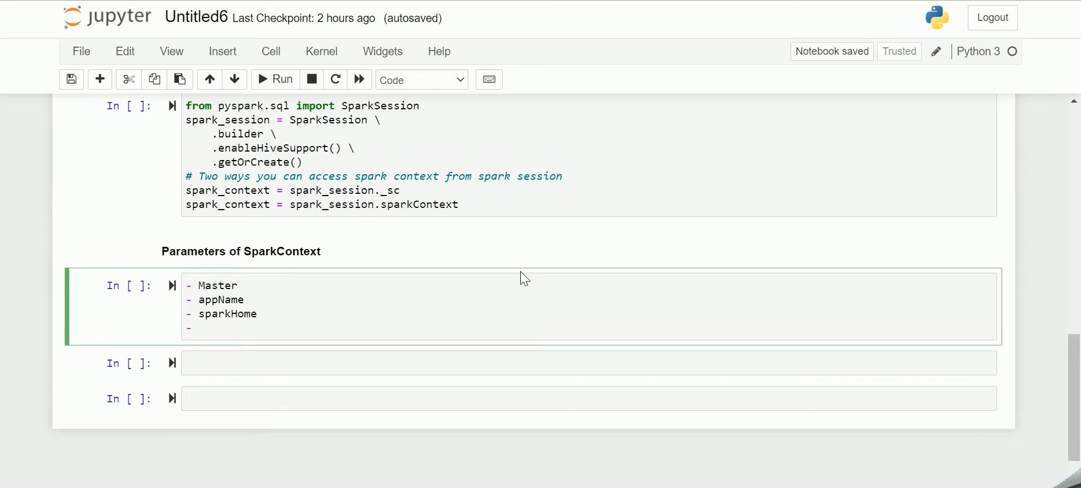
- Type the '- pyFiles' bullet, correcting the mistyped 'pyFiles:' line
text(pyF)
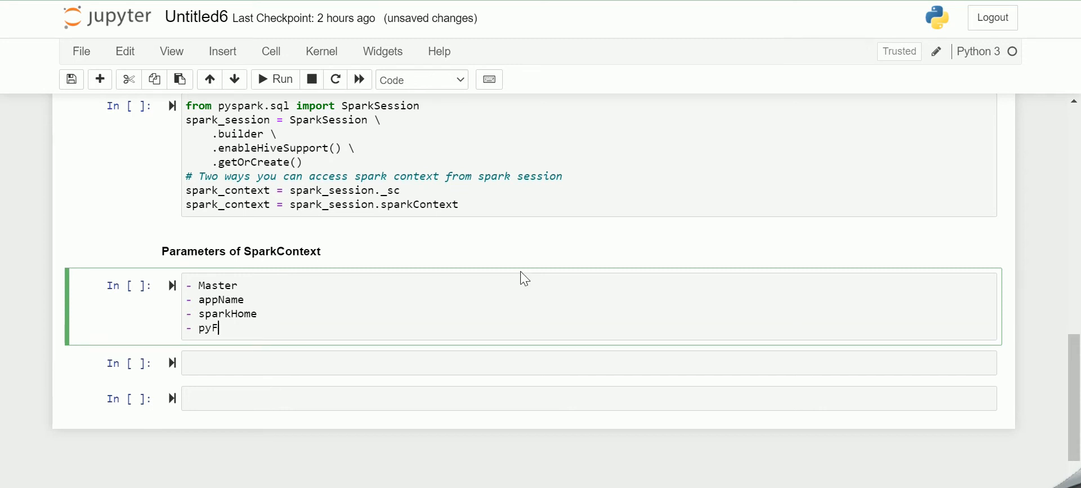
text(iles:)
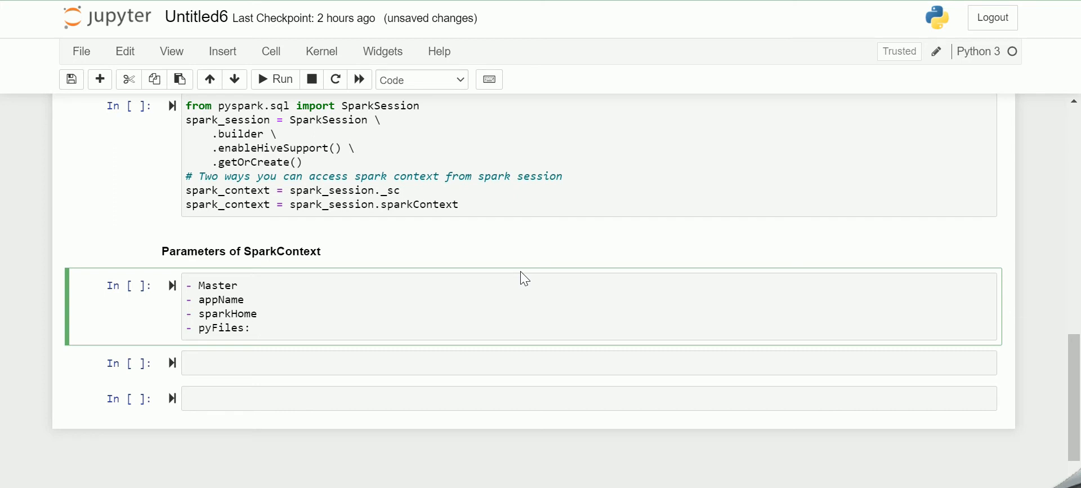
key(Delete)
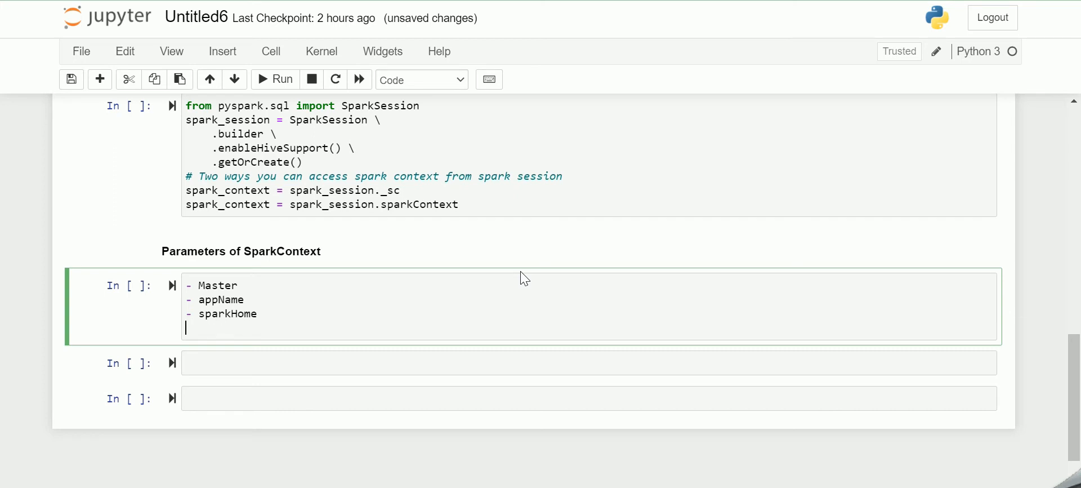
text(- py)
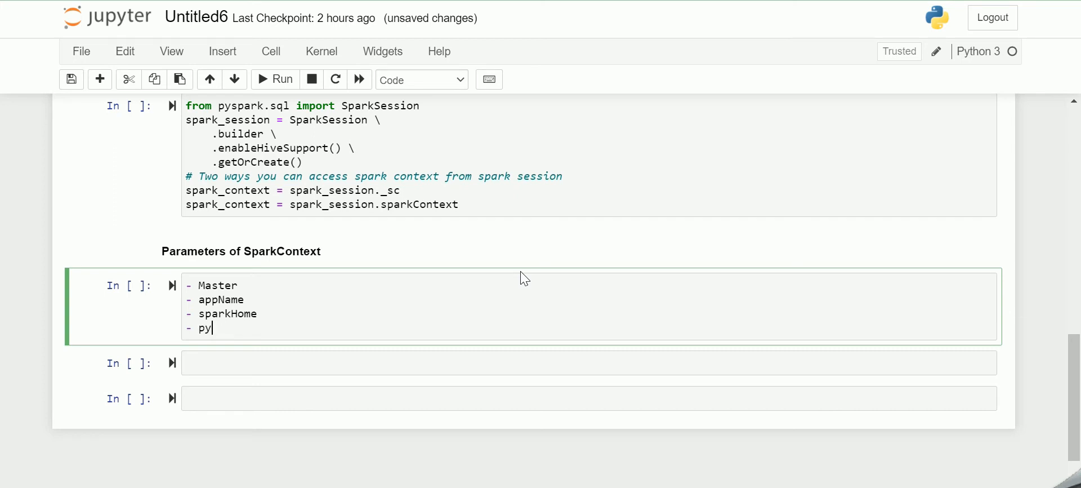
text(Files)
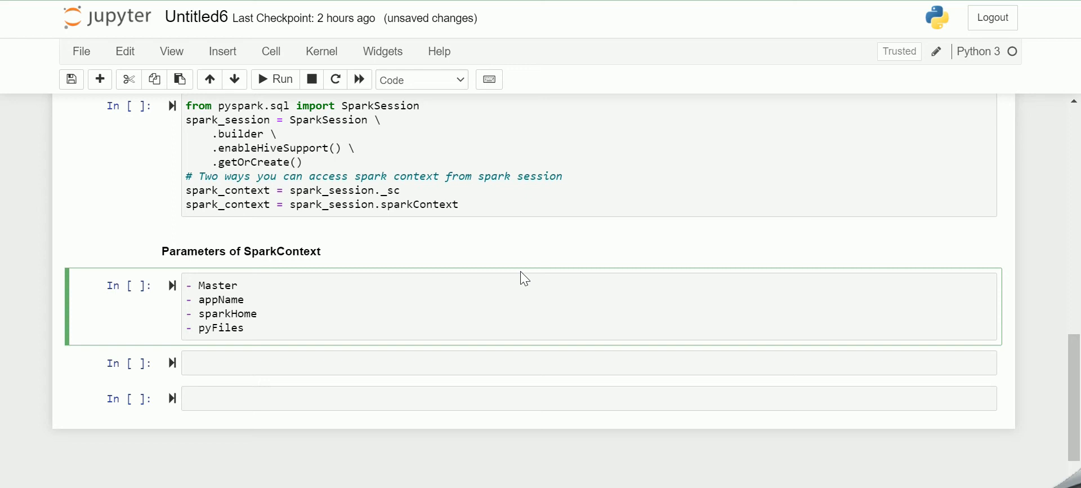
- Add '- Environment' and 'batchSize' bullets, then start a new dash line
text(- En)
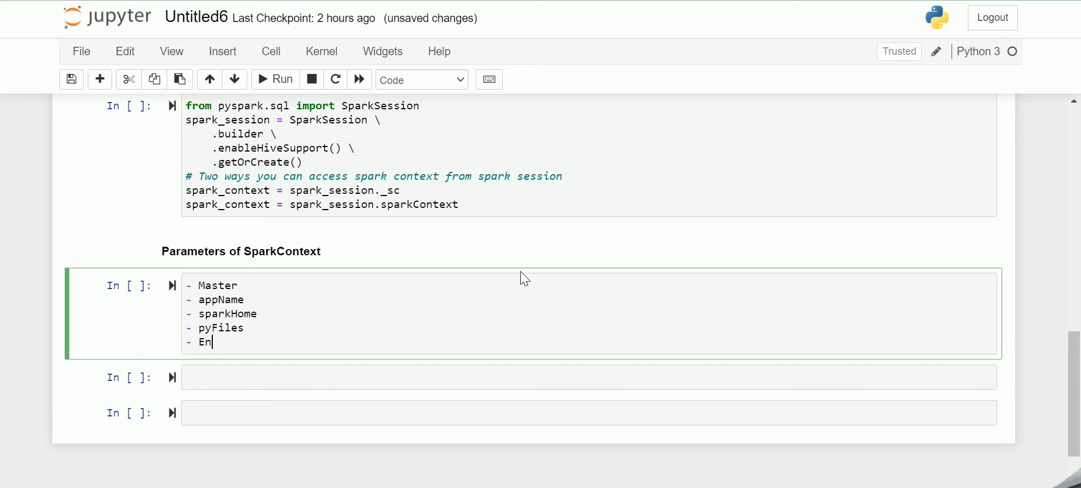
text(vironmen)
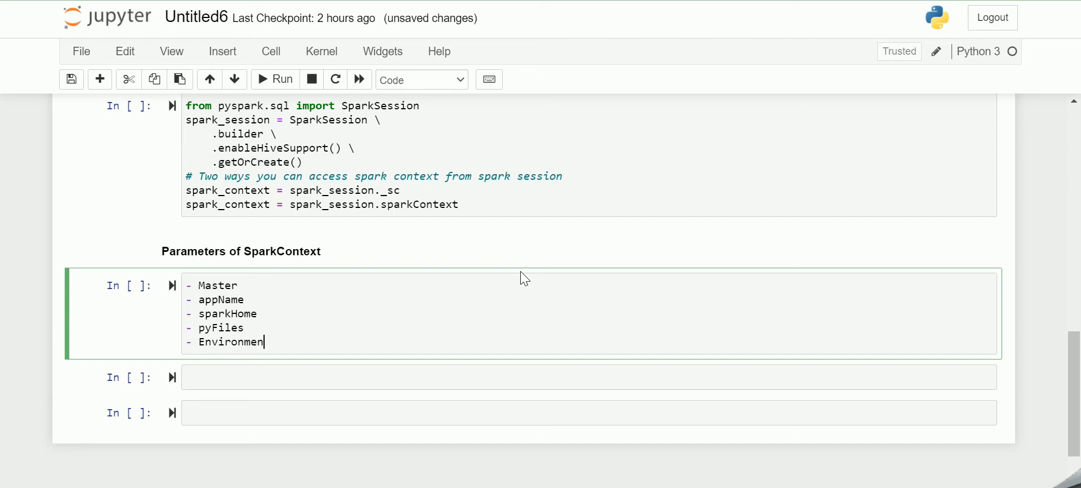
text(t)
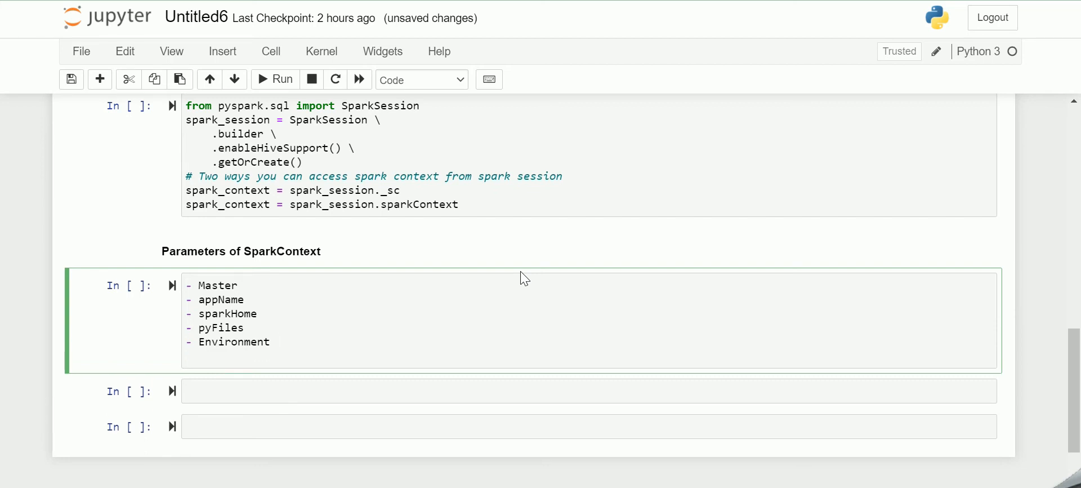
text(batch)
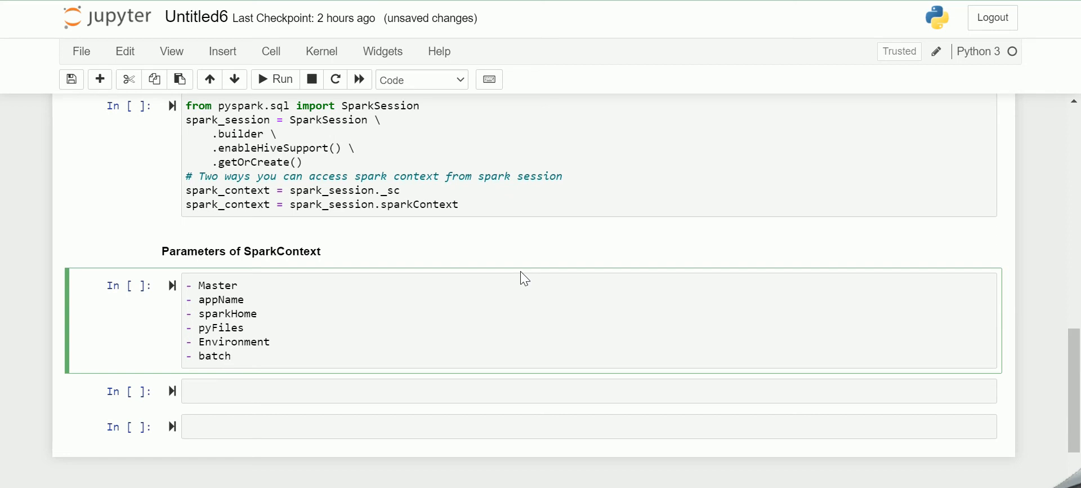
text(Size)
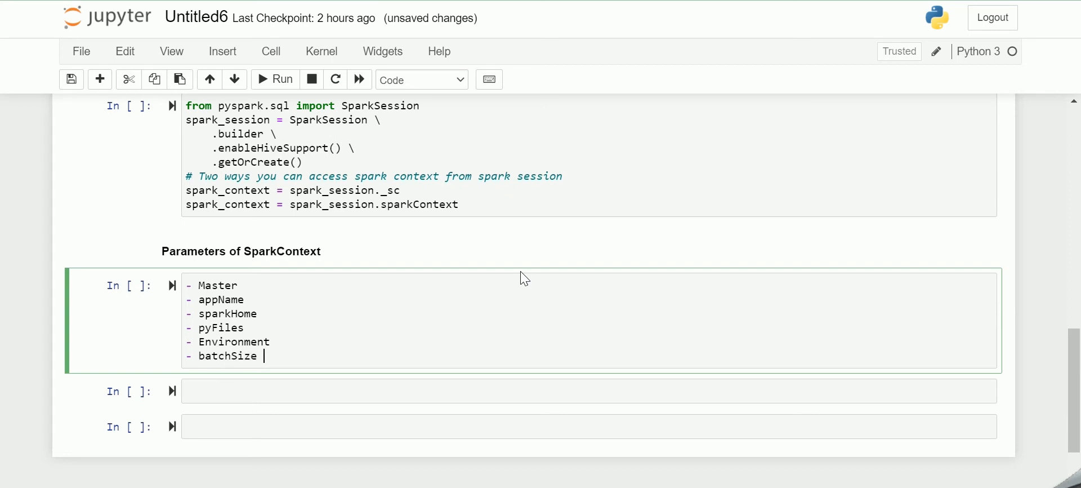
text(-)
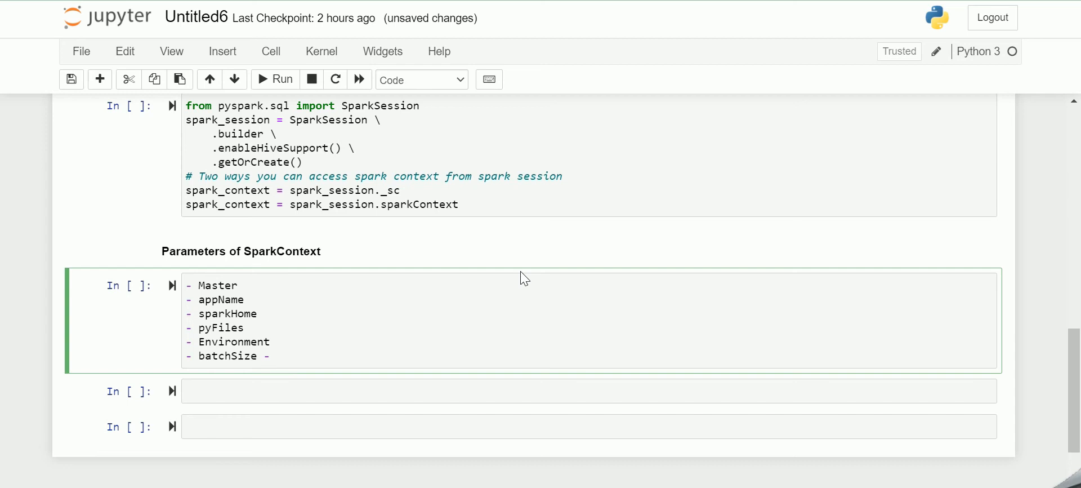
click(277, 355)
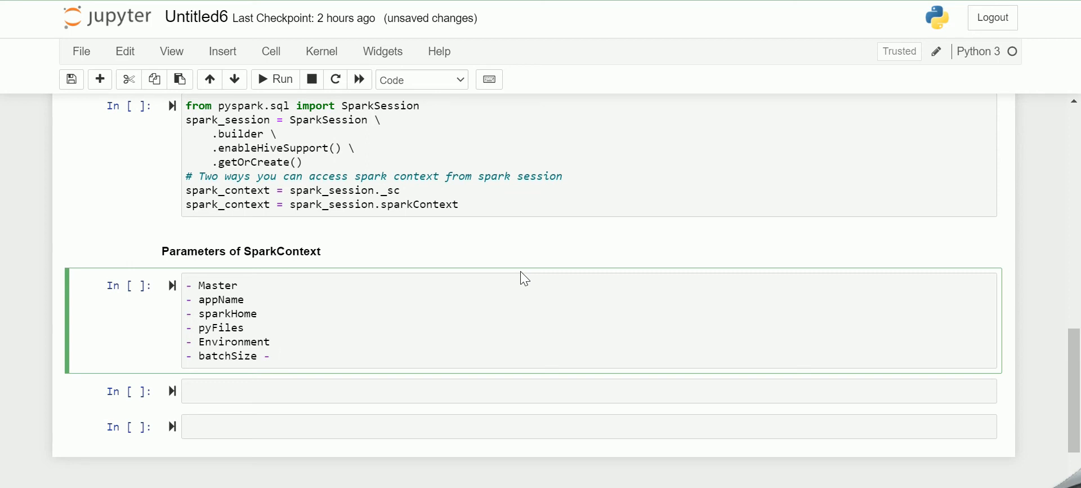
- Add the Serializer, conf and Gateway bullets to the parameter list
text(- Se)
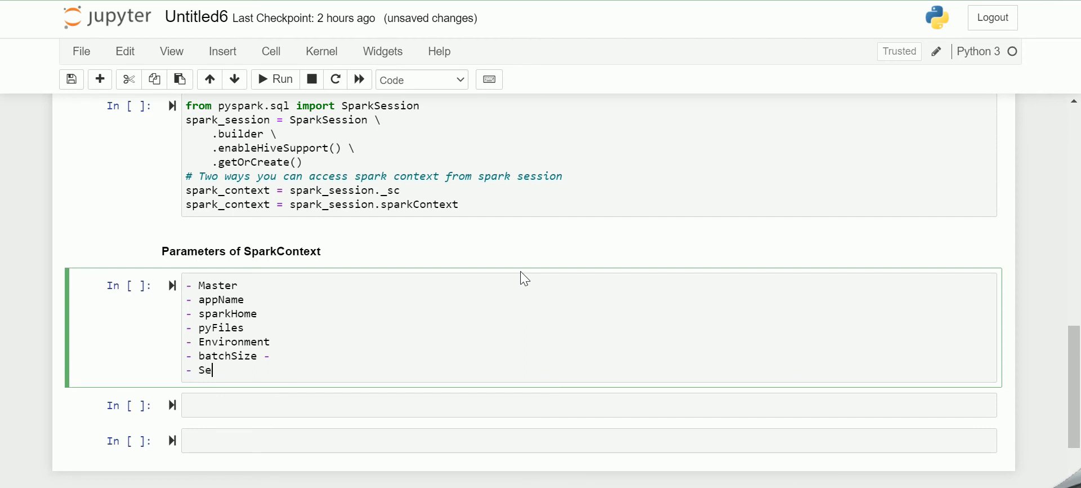
text(ria)
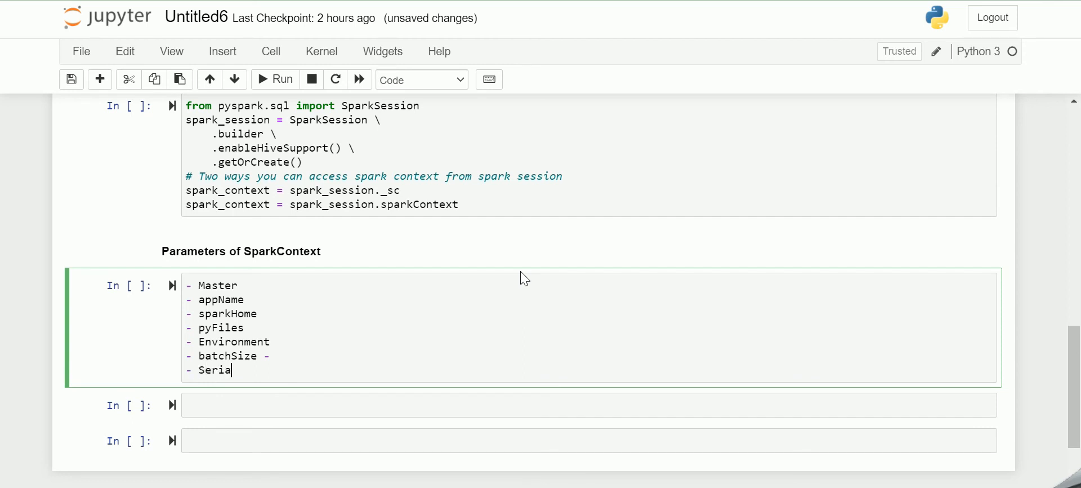
text(lizer)
text(- co)
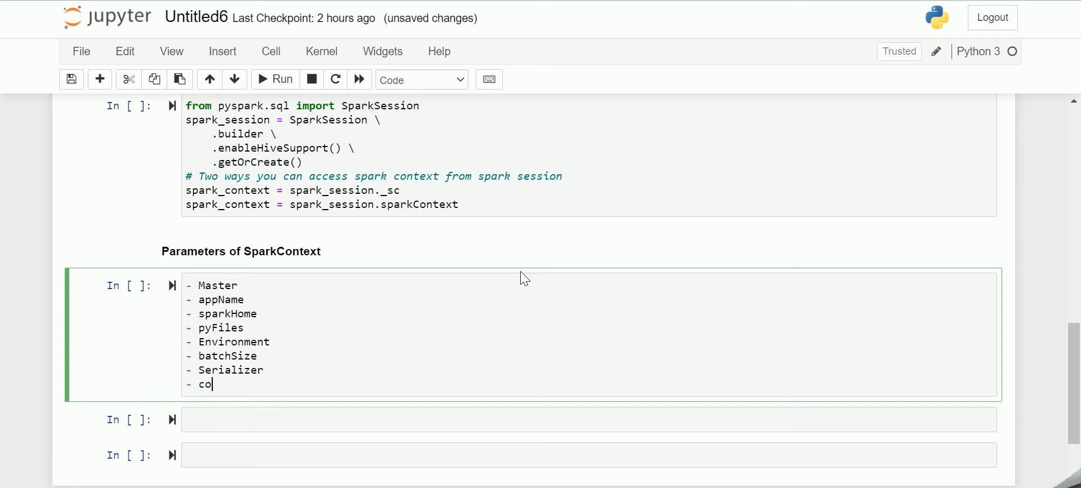
text(nf)
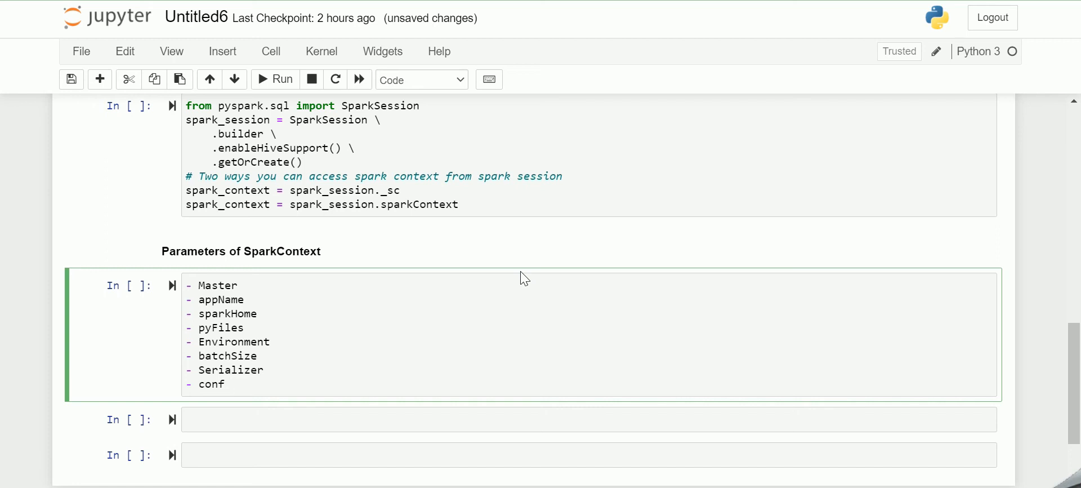
click(231, 384)
text(Gat)
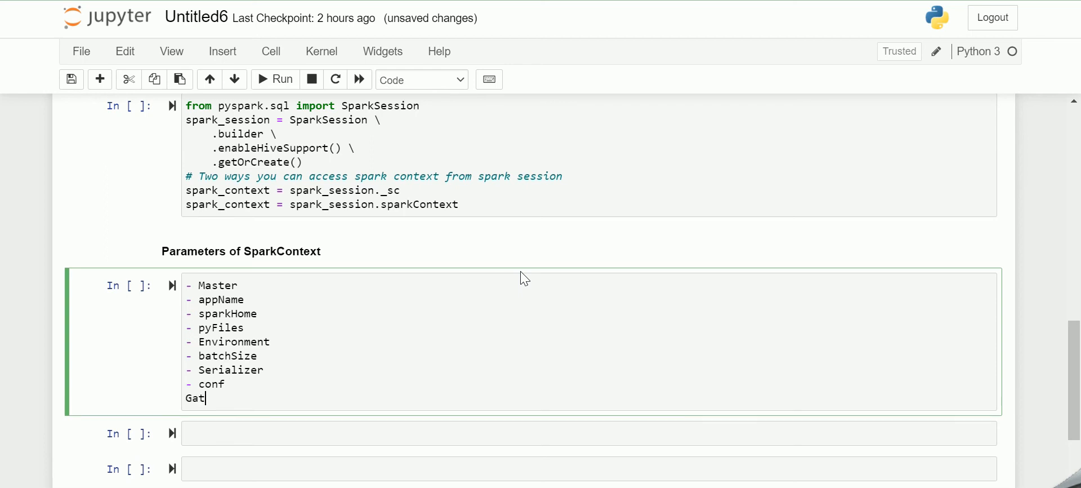
text(eway)
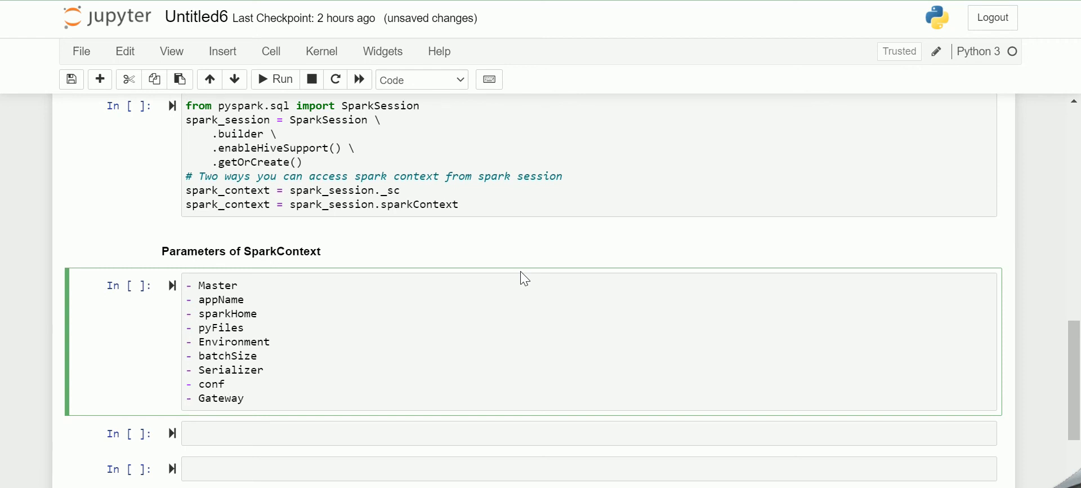
click(71, 78)
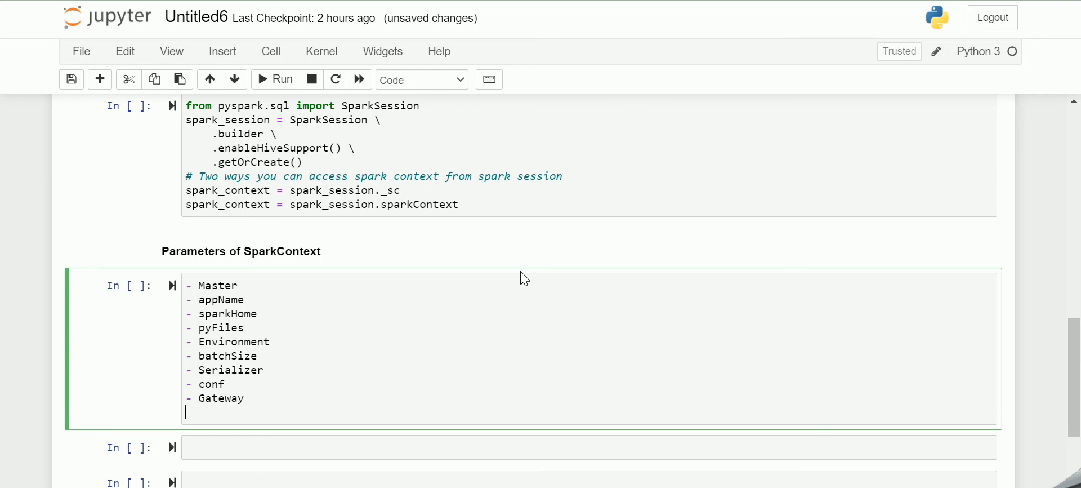
- Add '- JSC' and '- profile_cls' bullets to finish the list
text(- J)
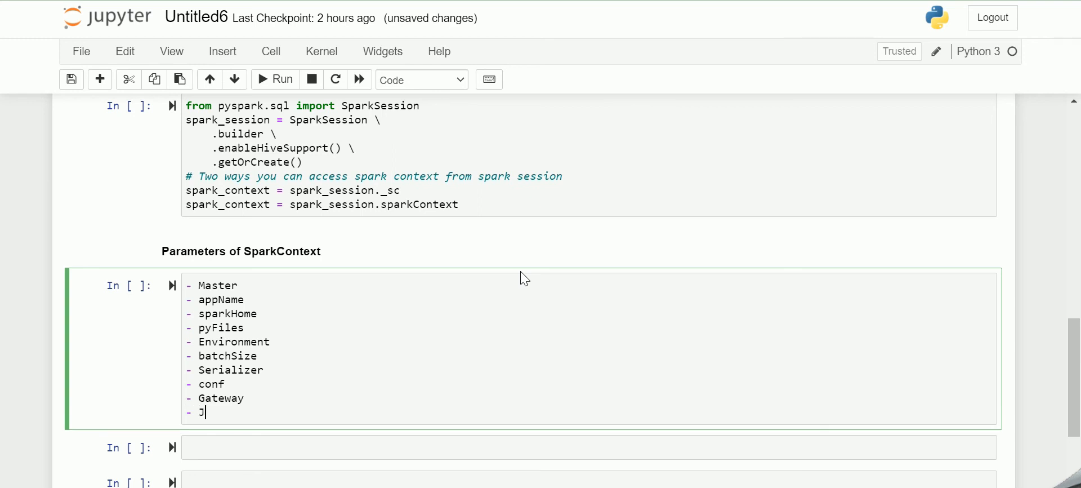
text(SC)
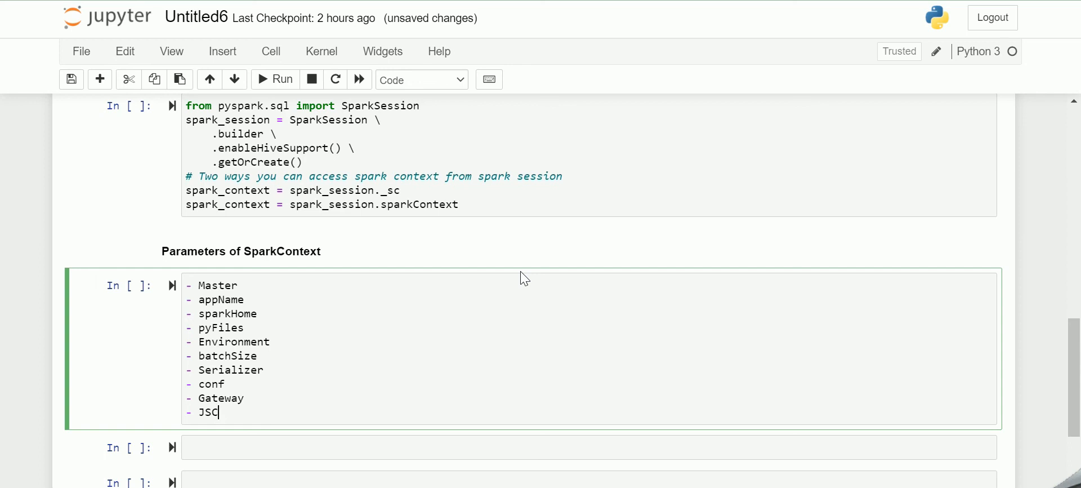
key(Return)
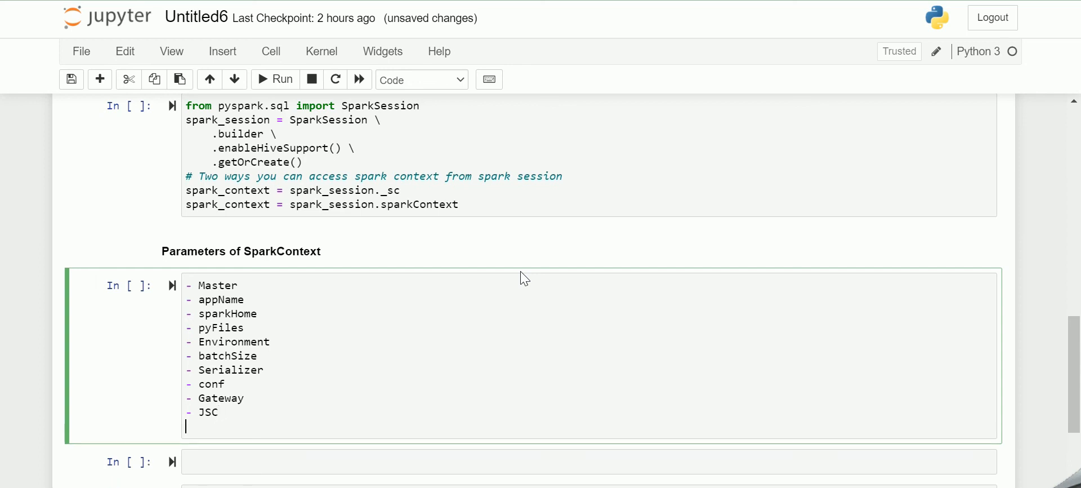
text(pr)
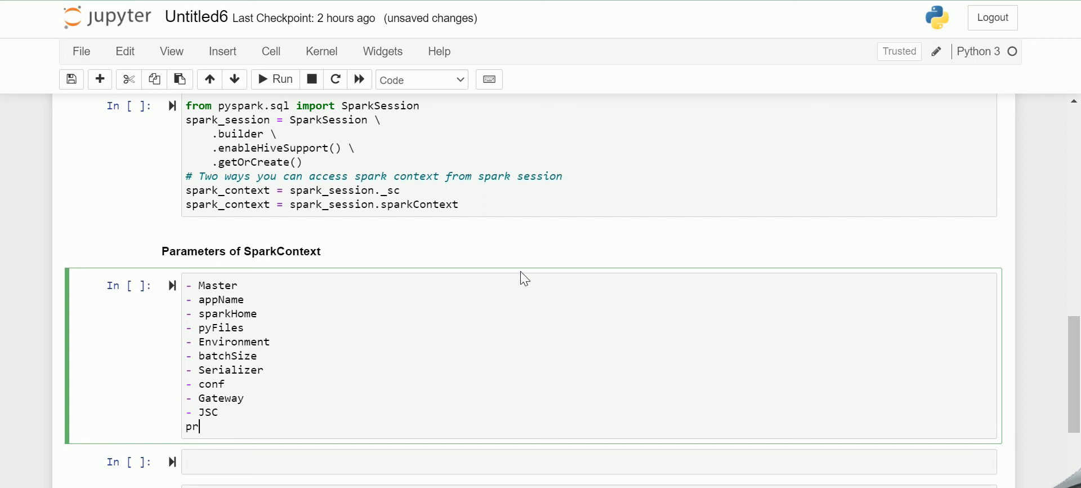
text(- profile_cls)
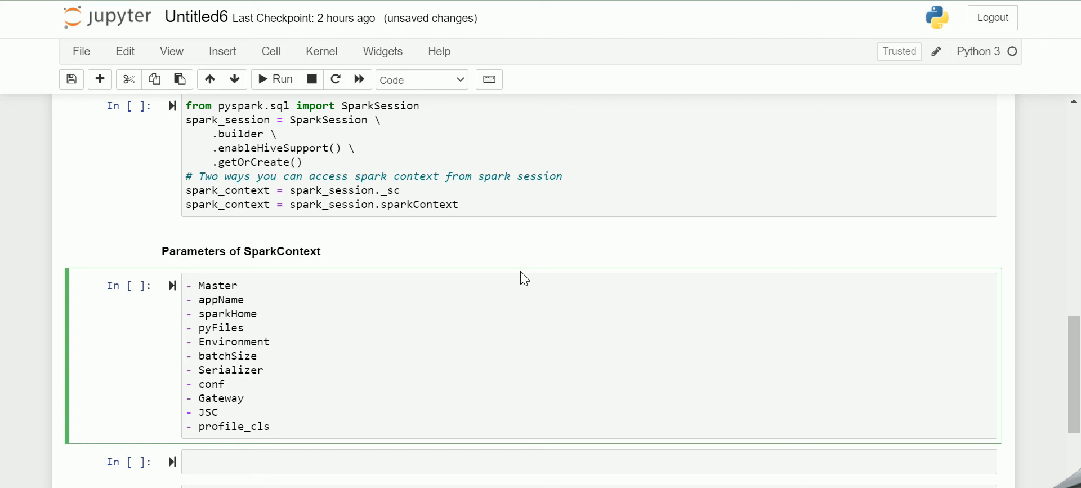
mouse_move(346, 357)
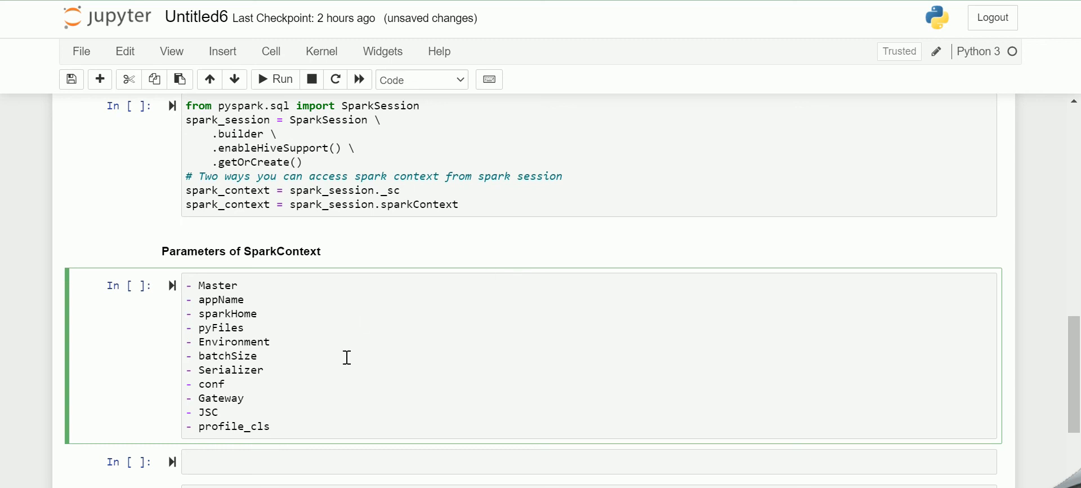
- Swap in the described parameter list and render the cell as Markdown
double_click(221, 300)
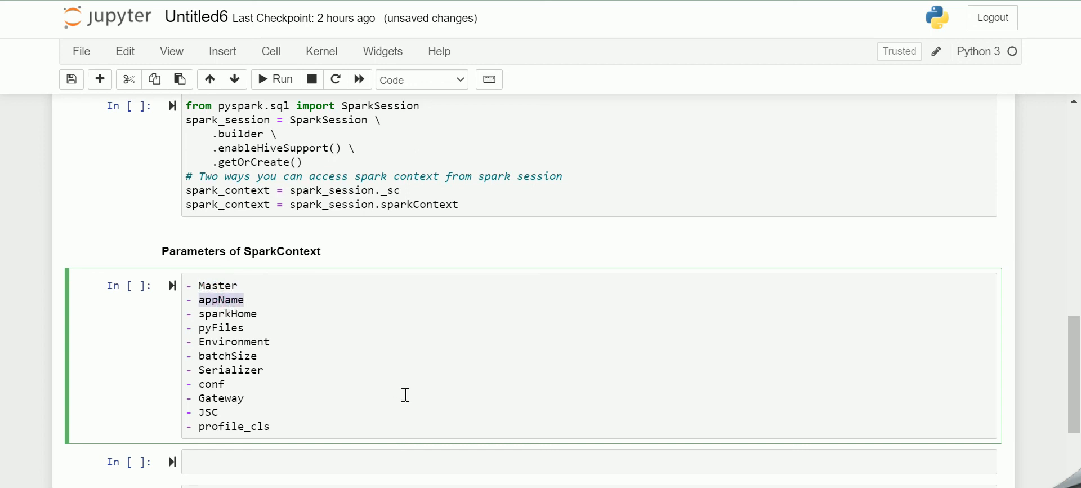
scroll(down, 3)
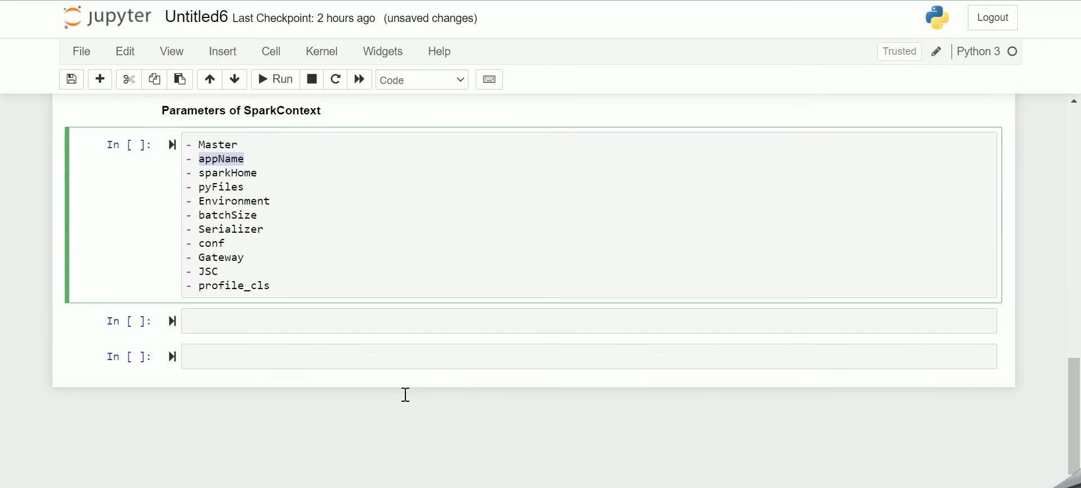
click(282, 79)
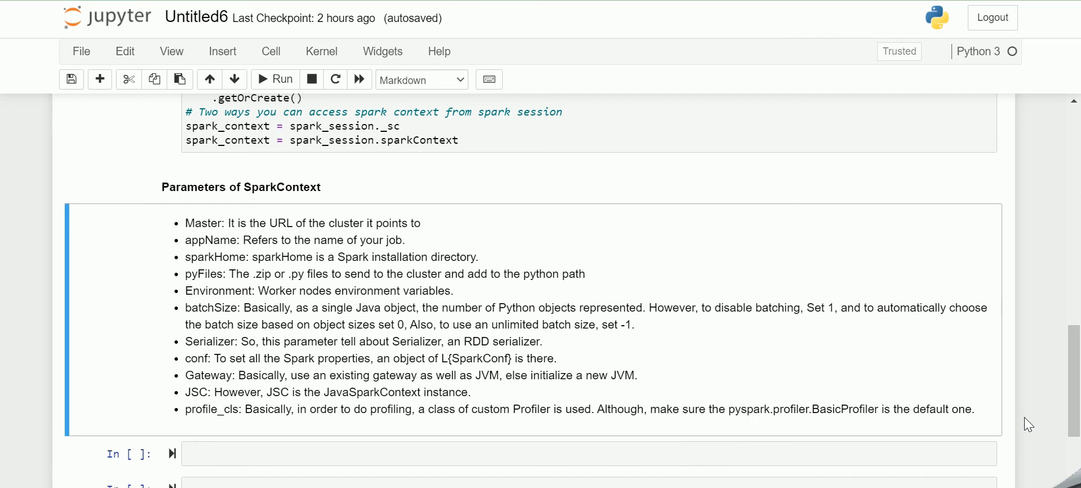
mouse_move(632, 338)
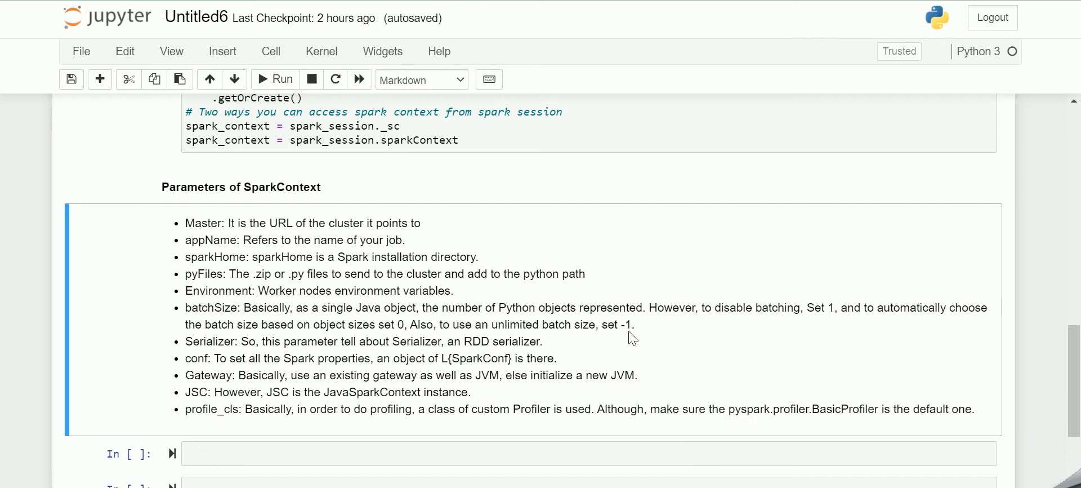